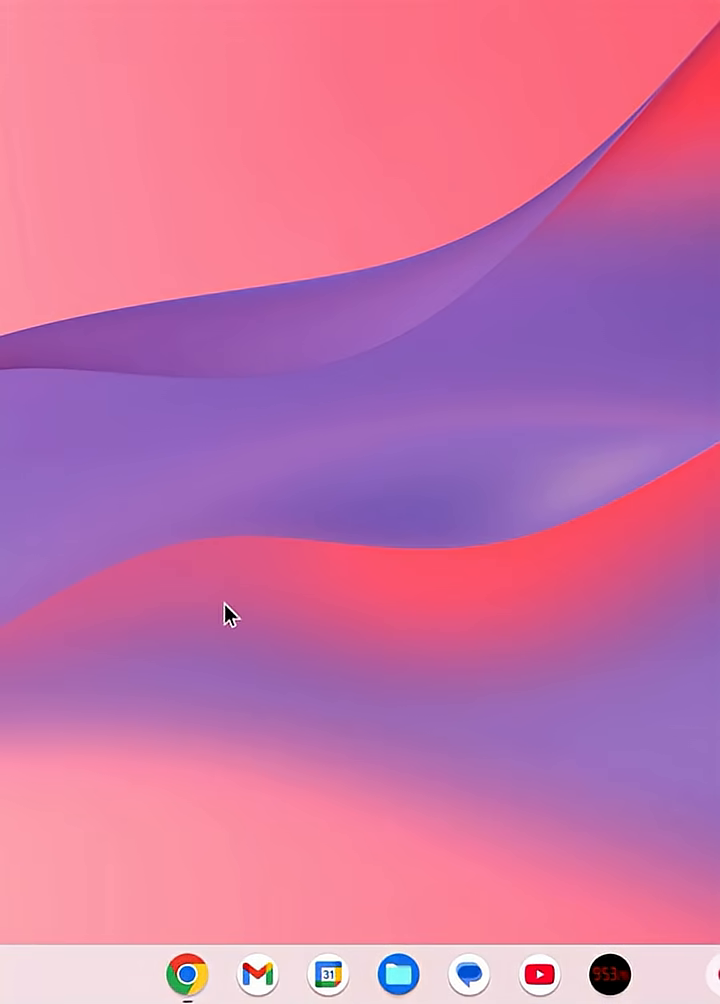
pyautogui.moveTo(108, 615)
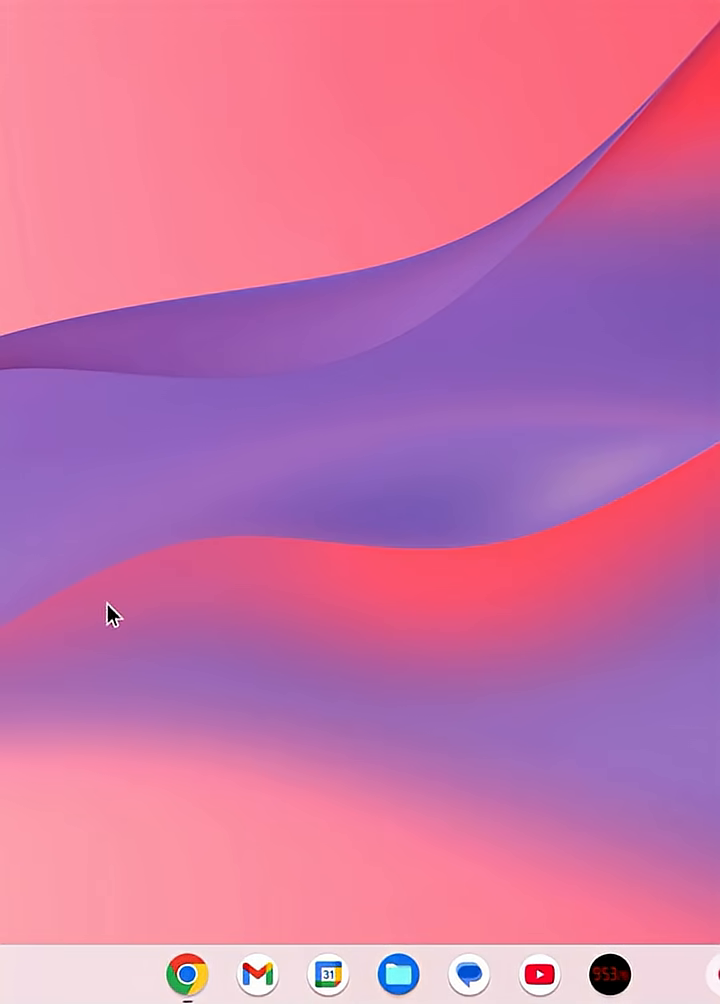
pyautogui.moveTo(125, 850)
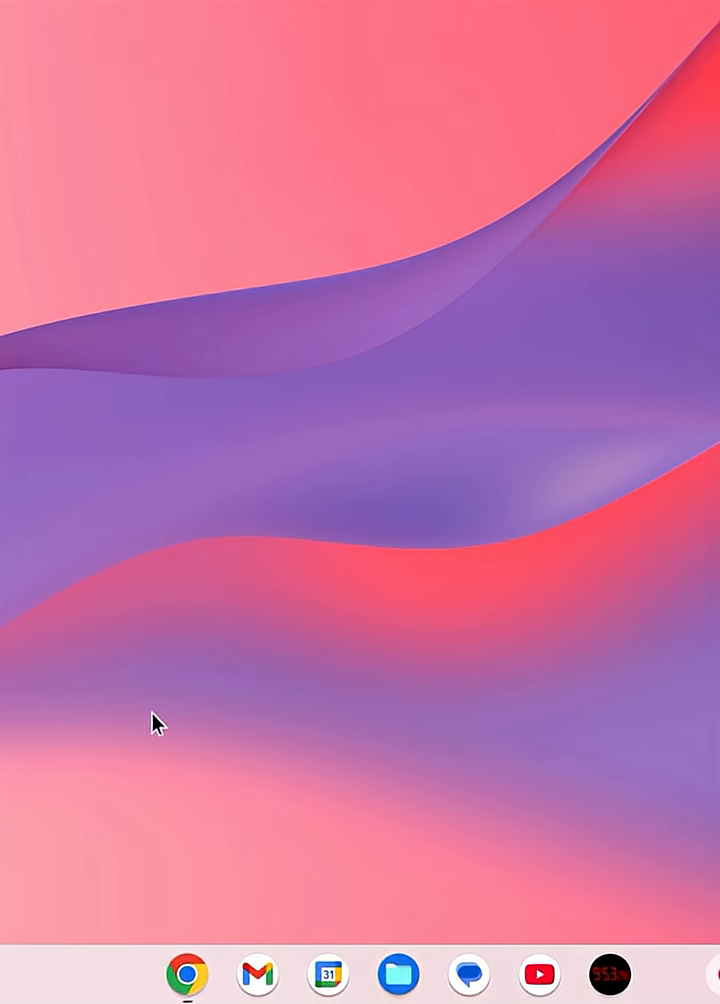
pyautogui.moveTo(225, 955)
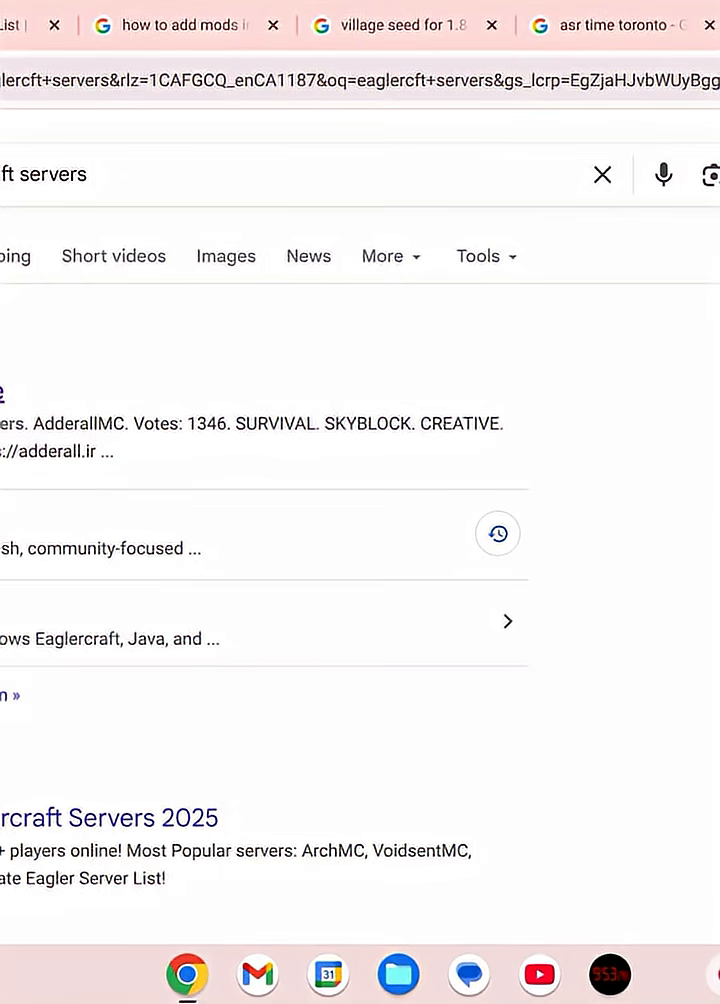
pyautogui.moveTo(230, 418)
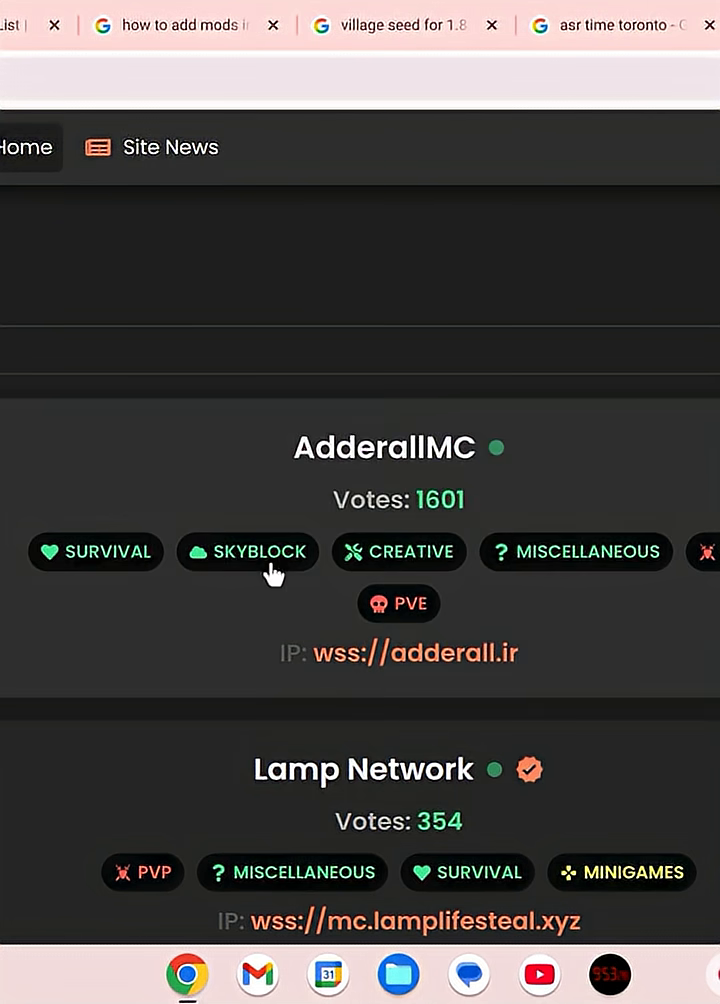
# - Scroll down to AdderallMC and copy its address wss://adderall.ir
pyautogui.scroll(-3)
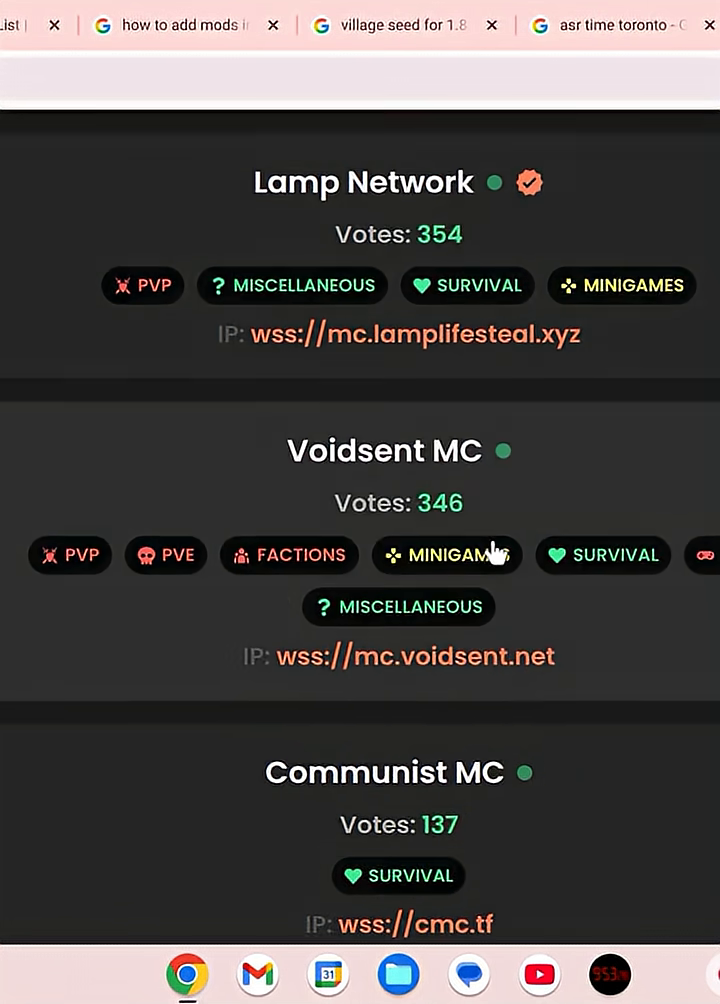
pyautogui.scroll(-3)
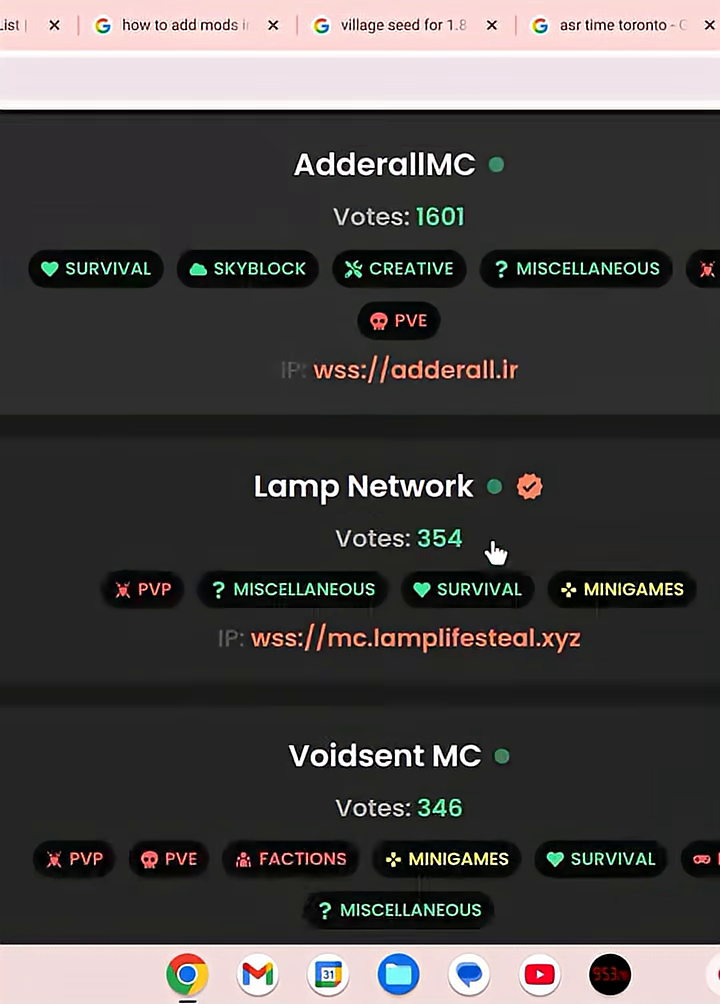
pyautogui.scroll(-3)
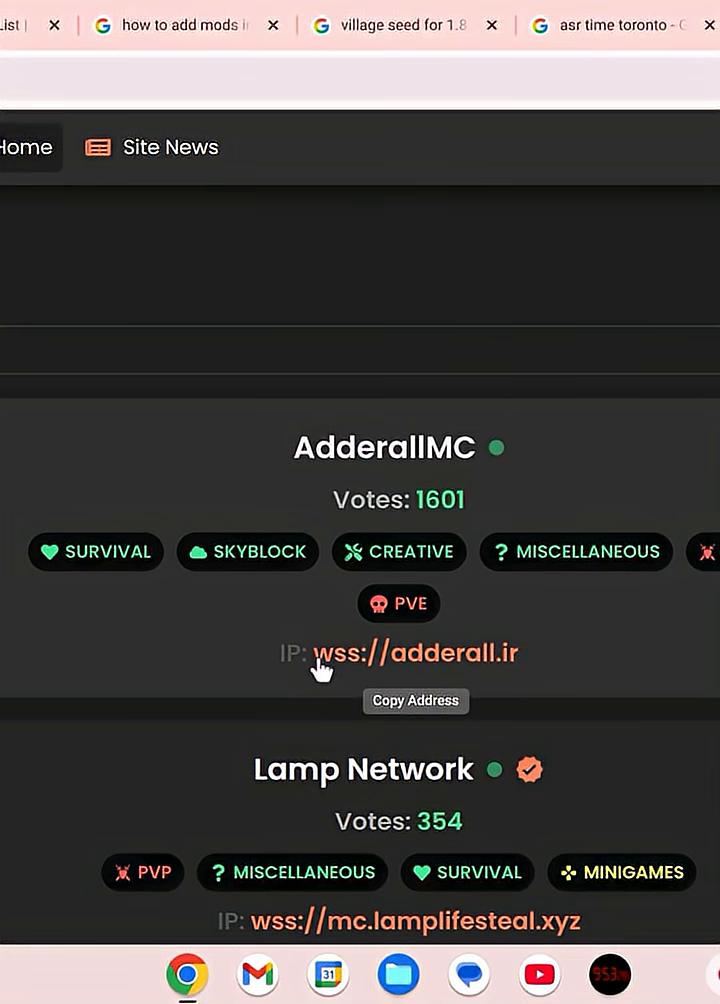
pyautogui.moveTo(462, 535)
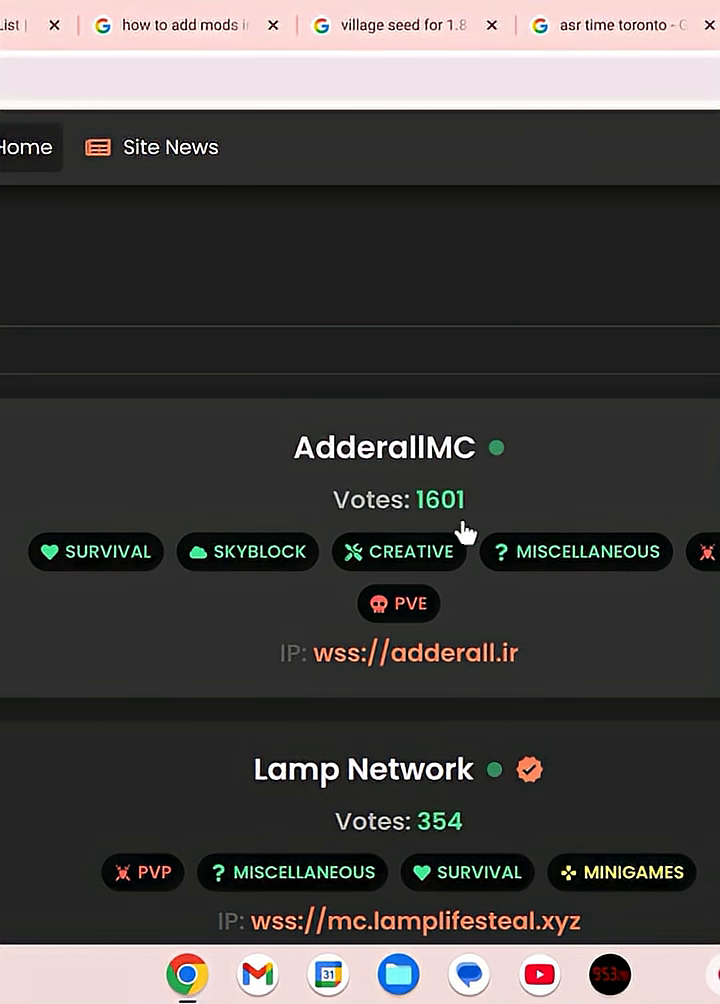
pyautogui.moveTo(335, 665)
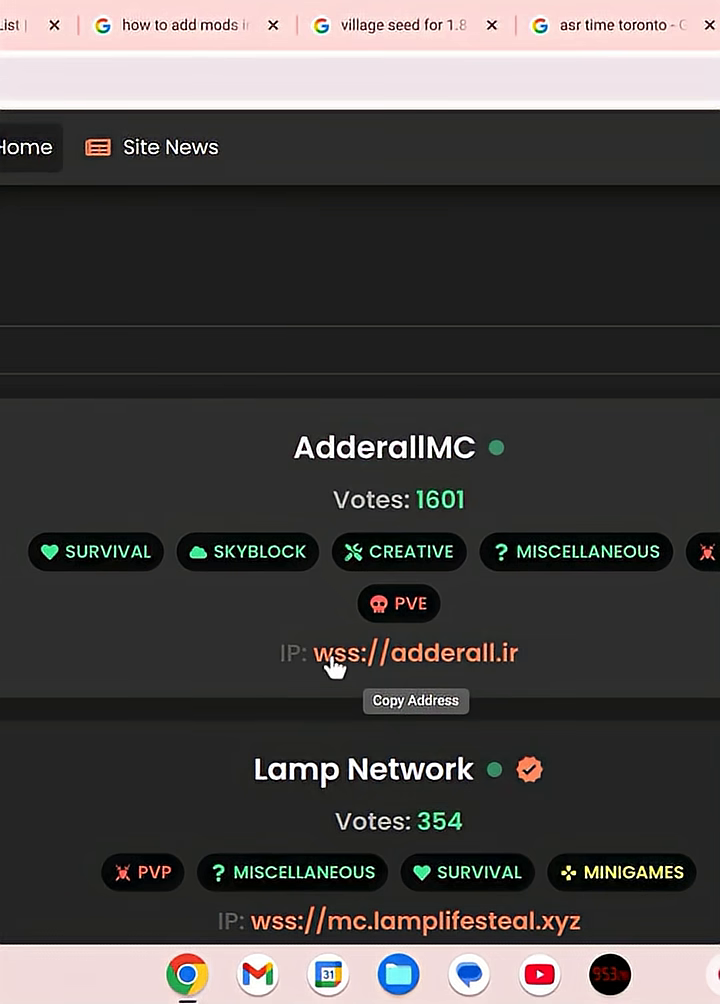
pyautogui.moveTo(320, 678)
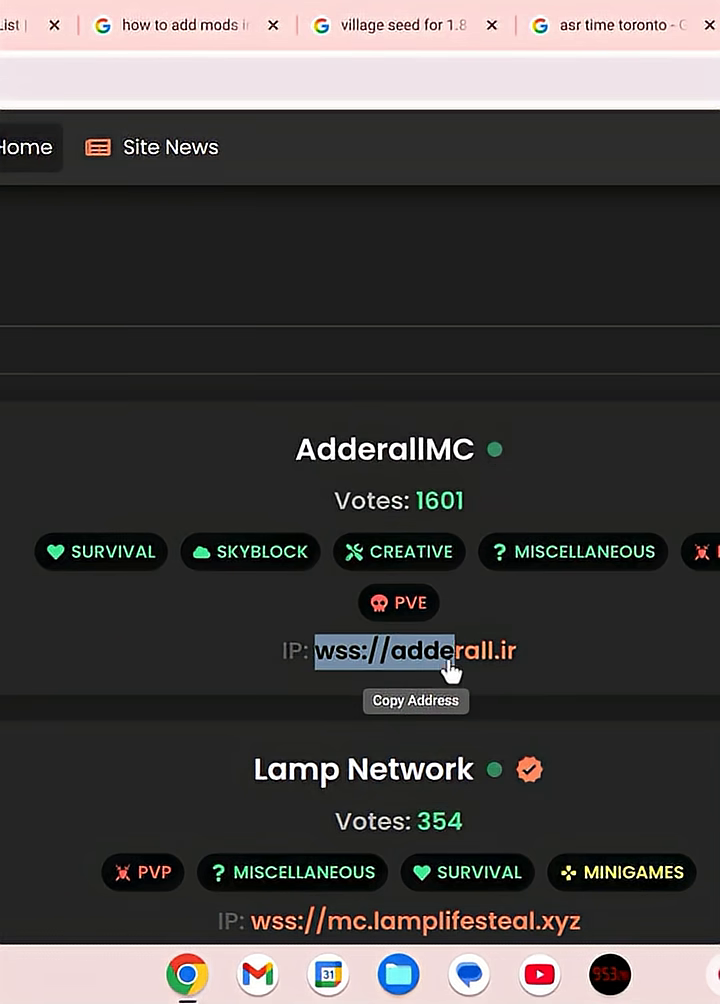
pyautogui.click(384, 449)
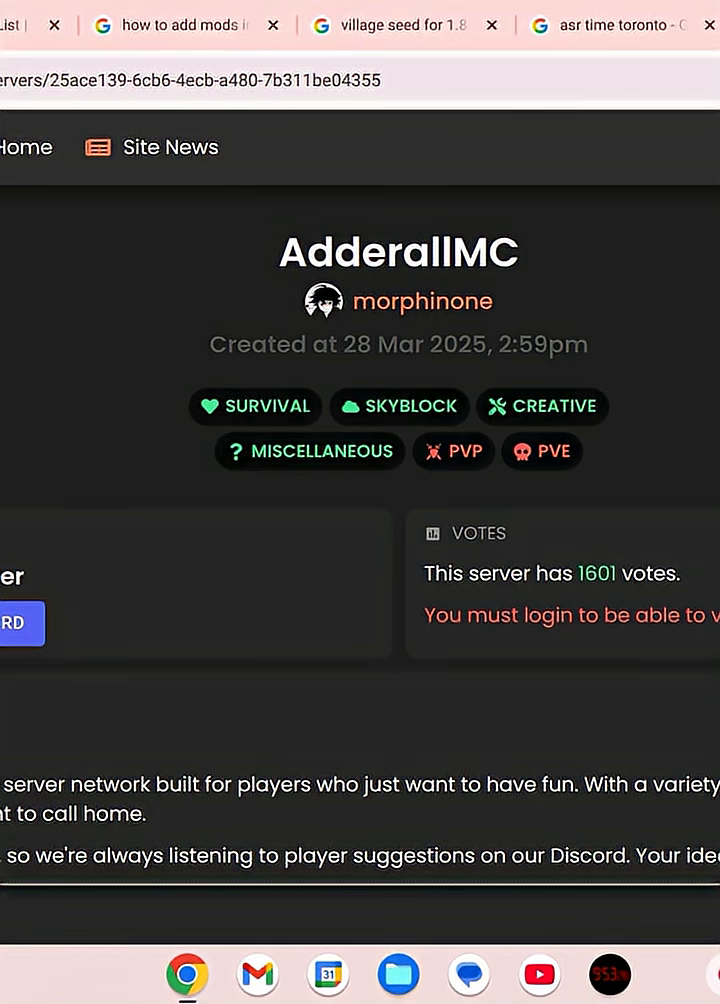
pyautogui.moveTo(326, 235)
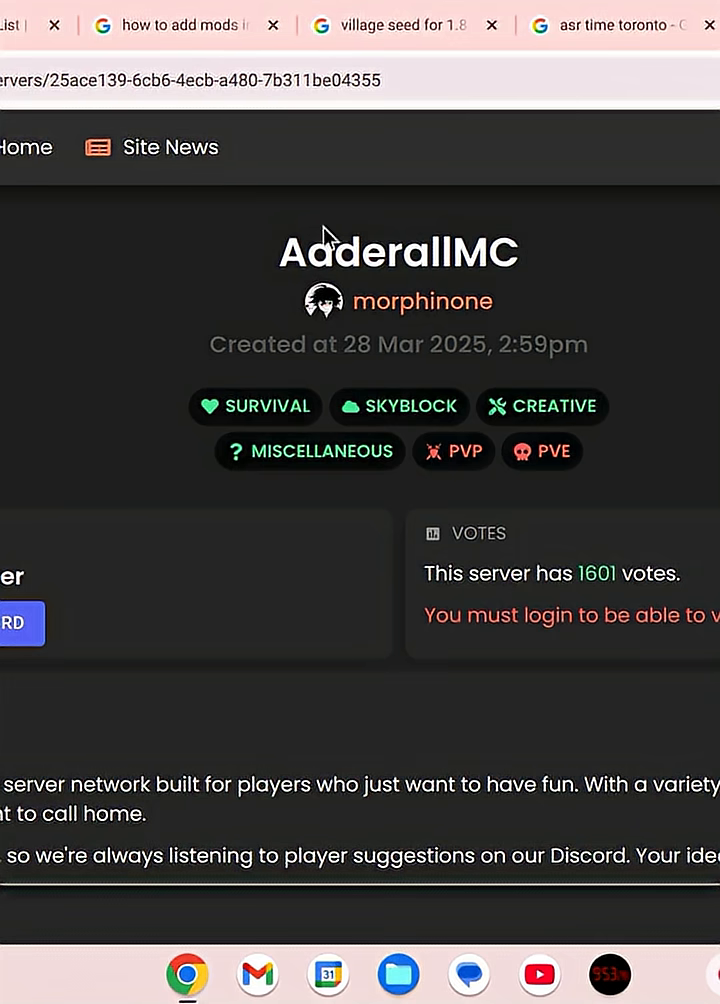
pyautogui.moveTo(472, 358)
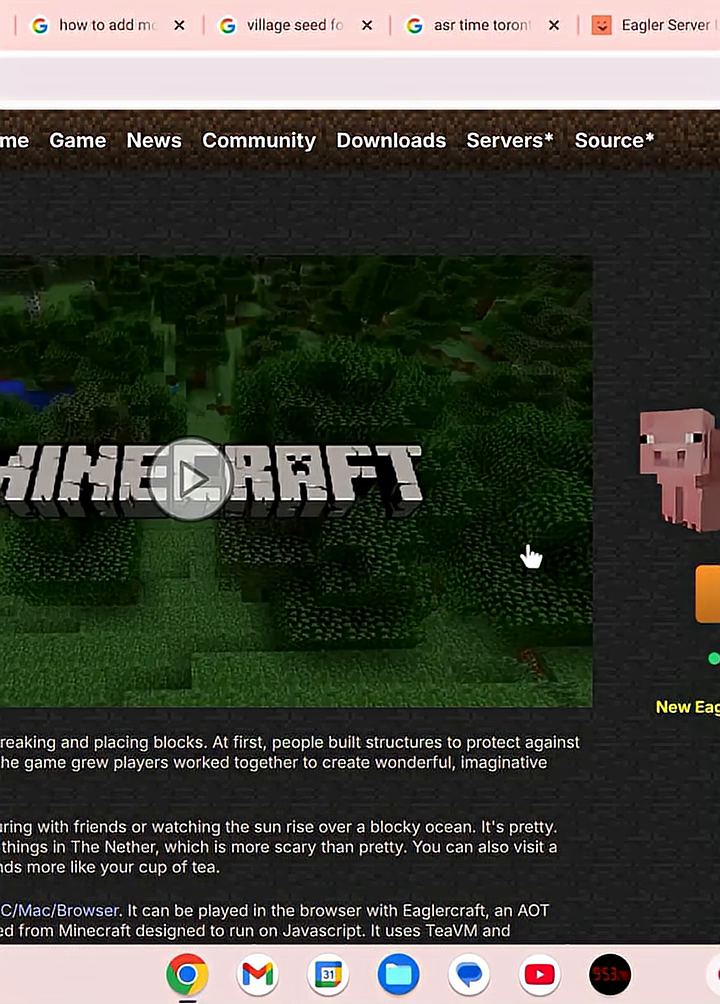
pyautogui.moveTo(668, 582)
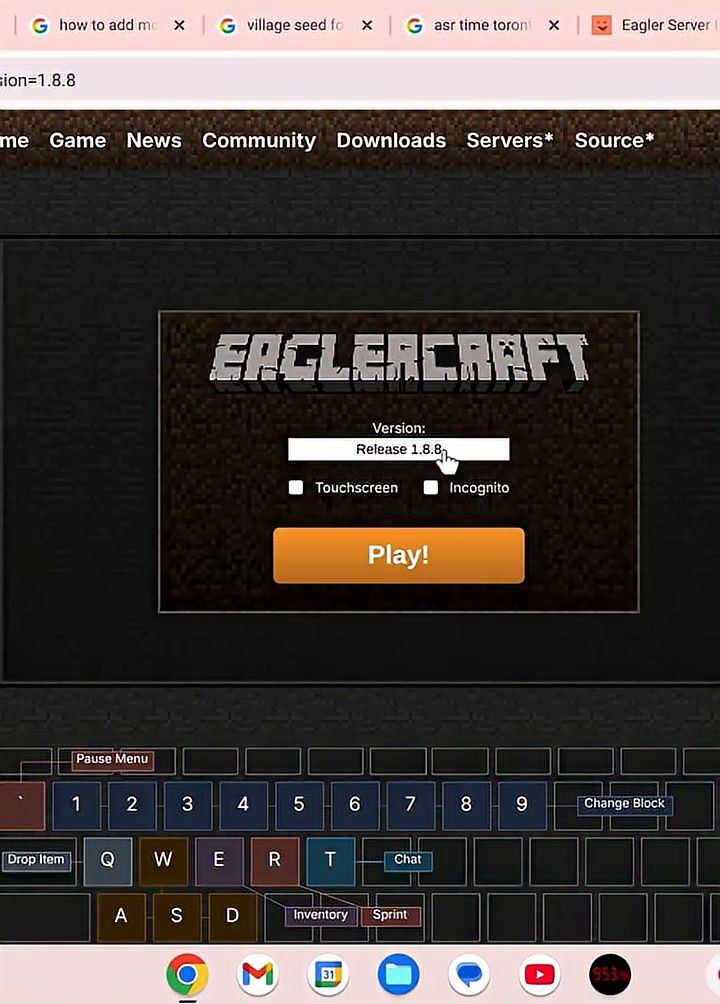
# - Select Release 1.8.8 as the game version and launch Eaglercraft
pyautogui.click(398, 448)
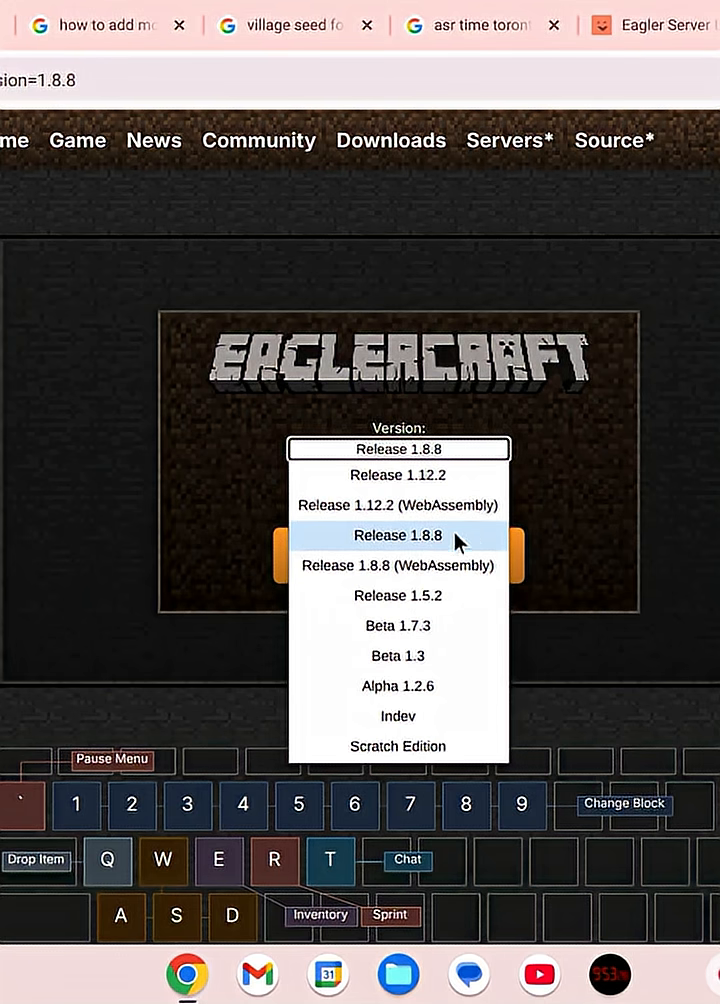
pyautogui.click(397, 535)
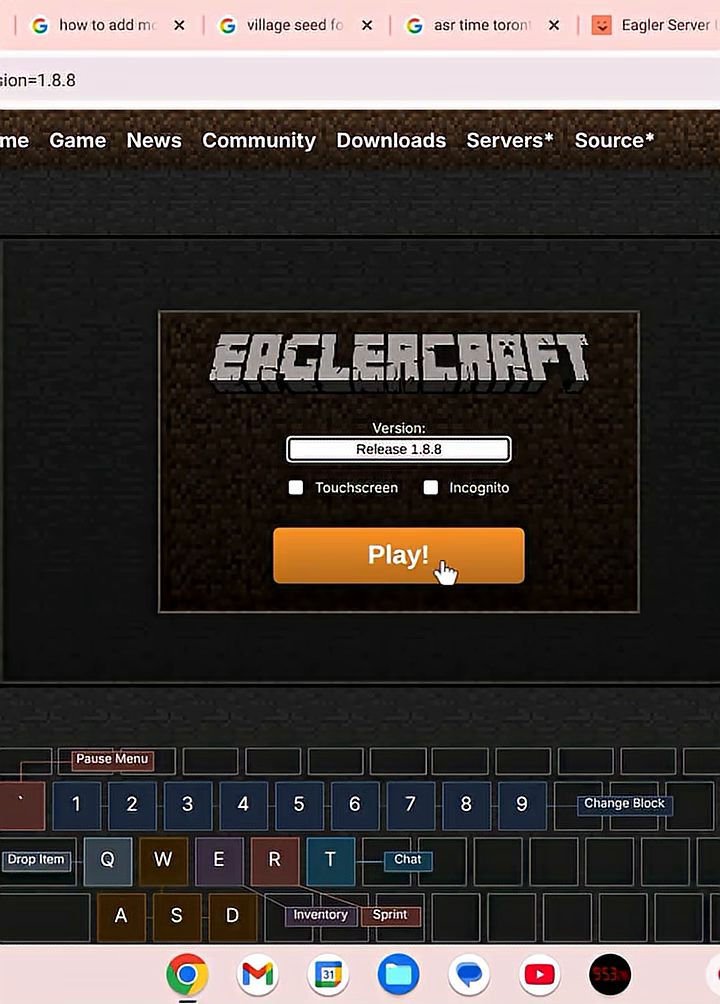
pyautogui.moveTo(443, 575)
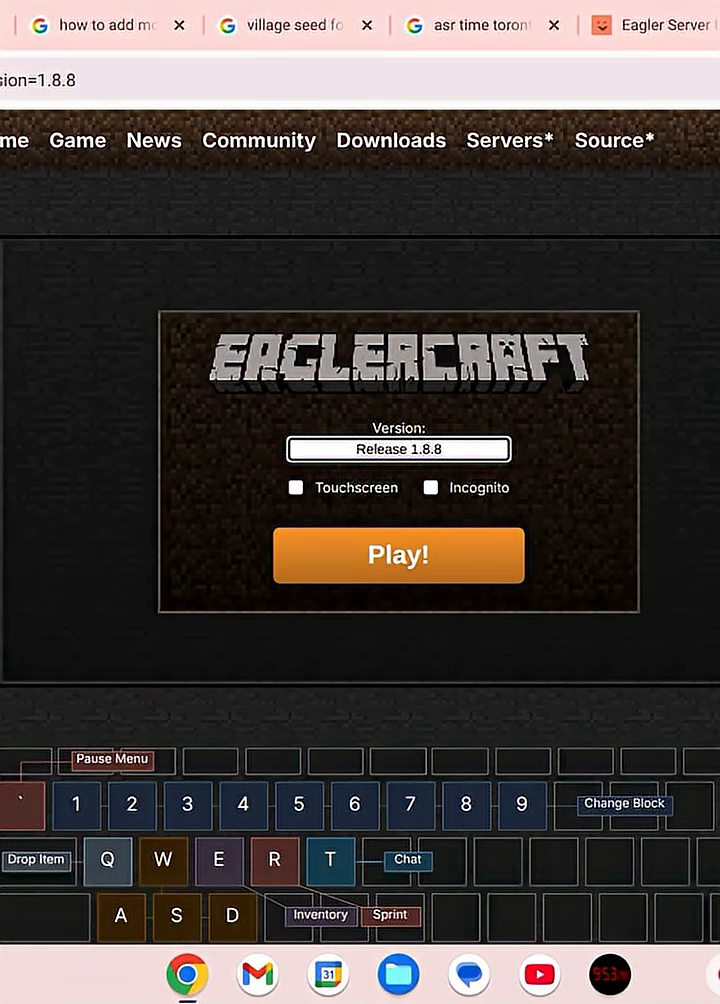
pyautogui.click(398, 555)
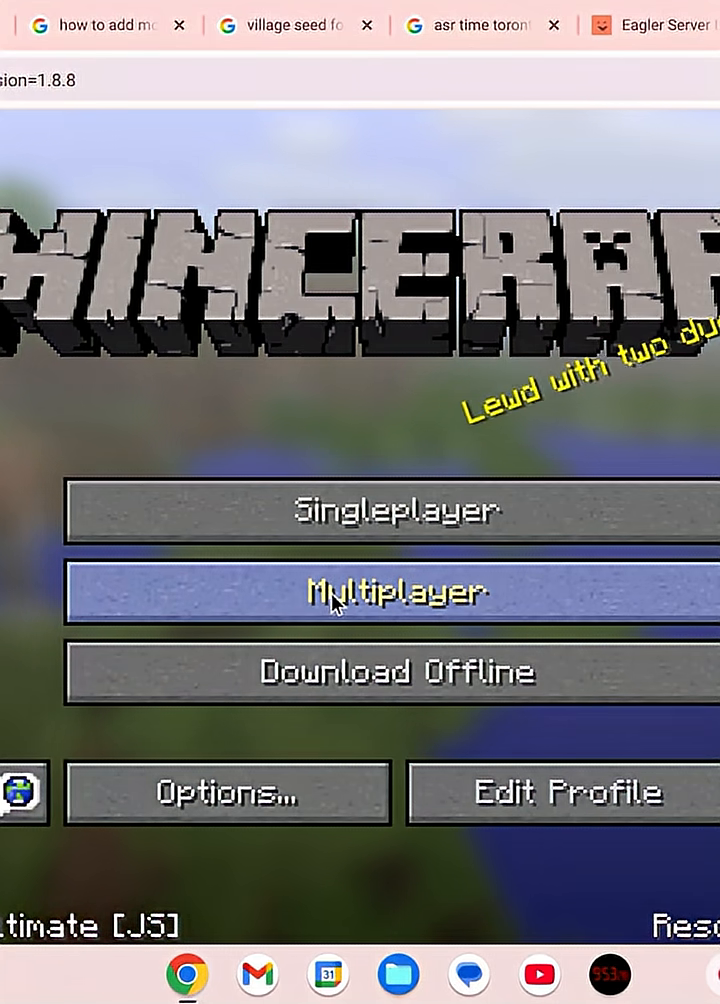
# - Choose Multiplayer on the Minecraft title screen
pyautogui.click(390, 593)
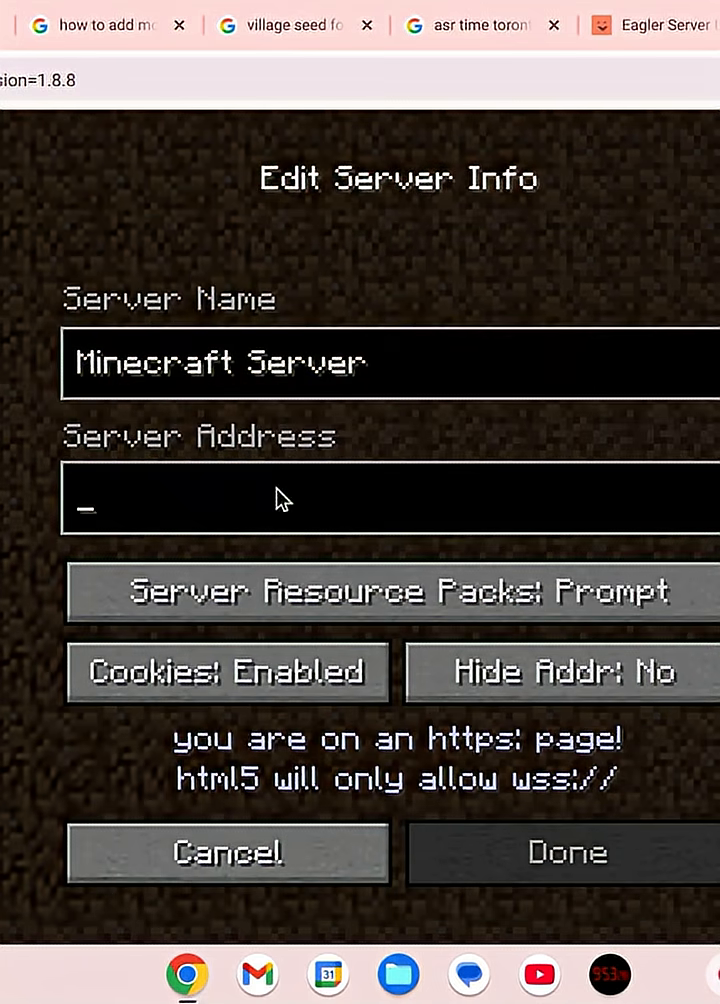
# - Enter wss://adderall.ir as the server address and save the server entry
pyautogui.write('wss://adder.all.ir')
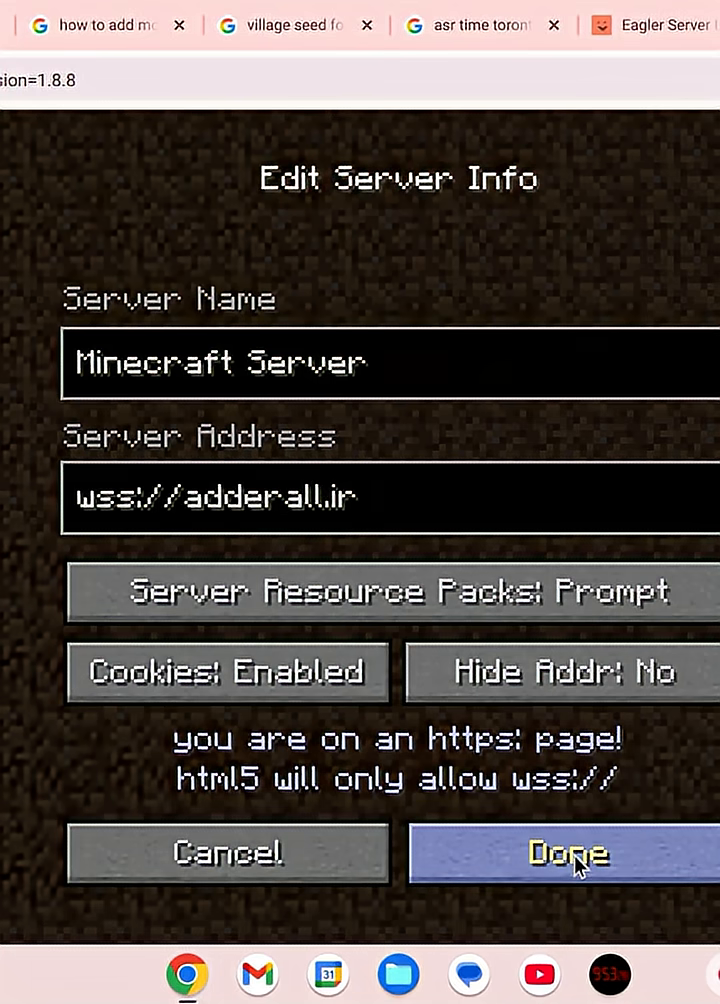
pyautogui.click(567, 853)
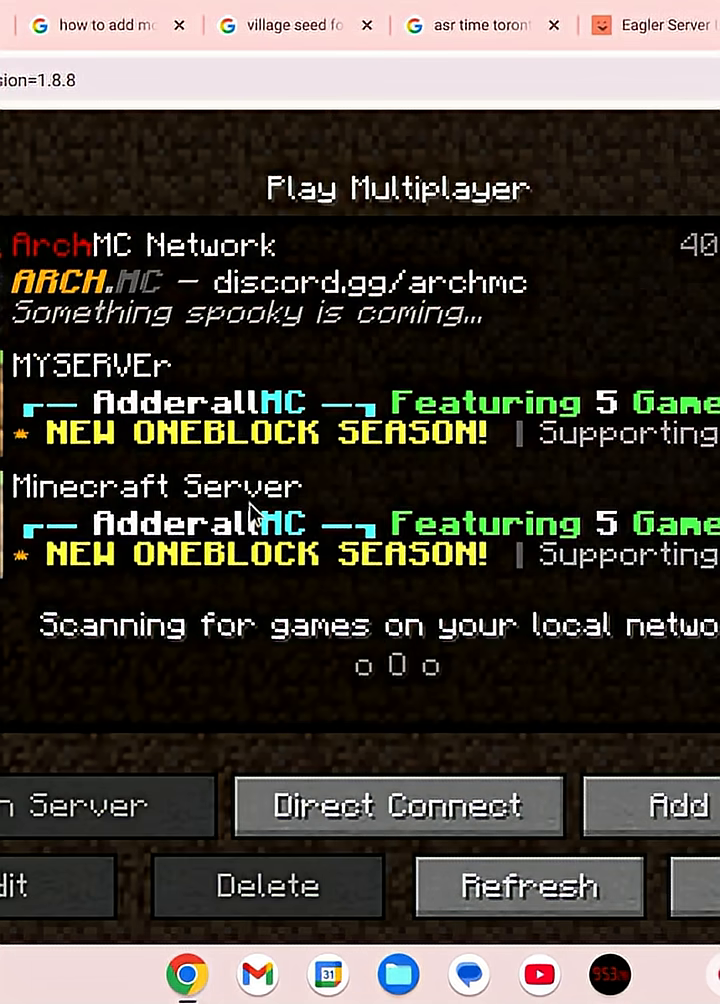